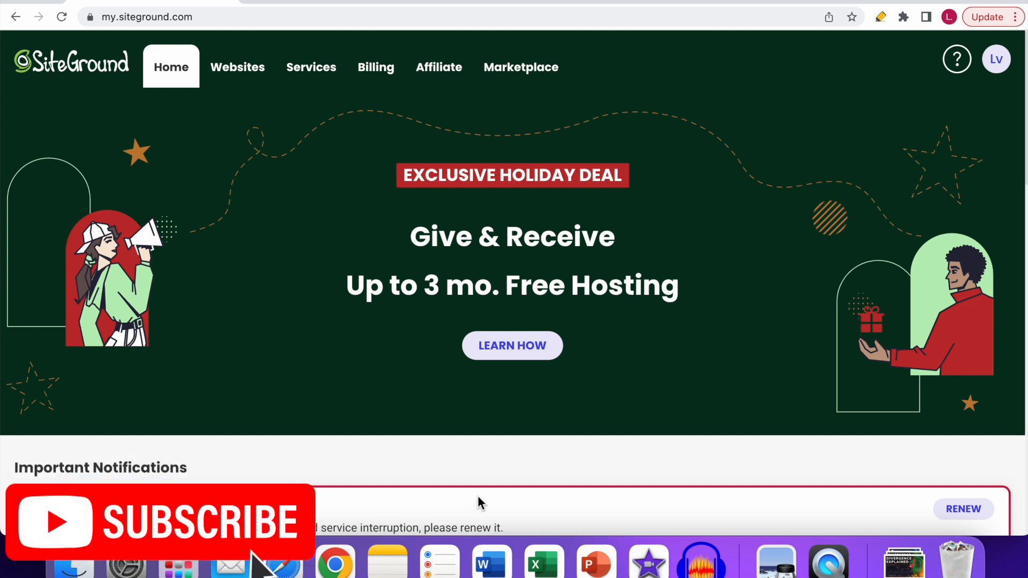
mouse_move(833, 186)
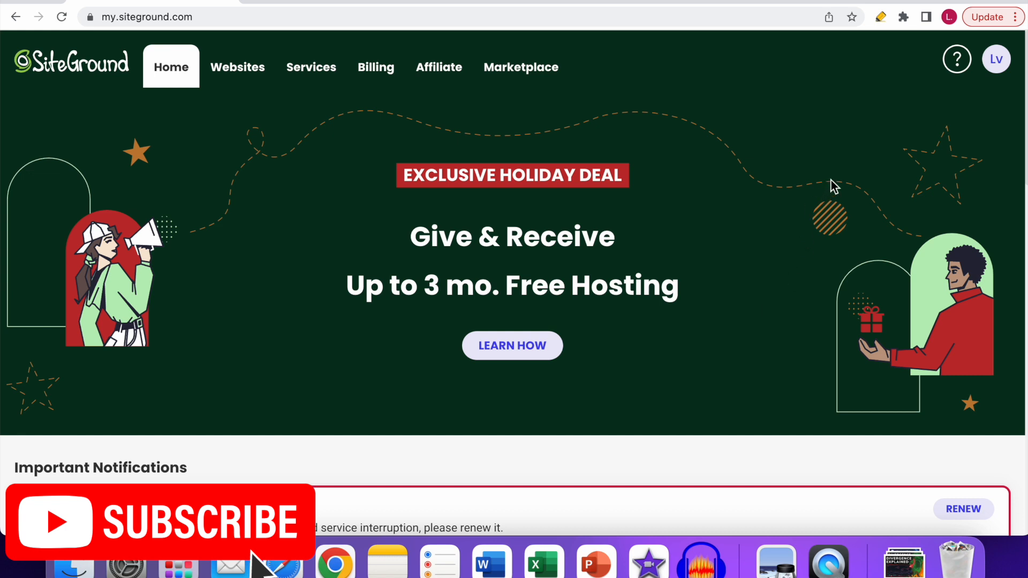
mouse_move(937, 92)
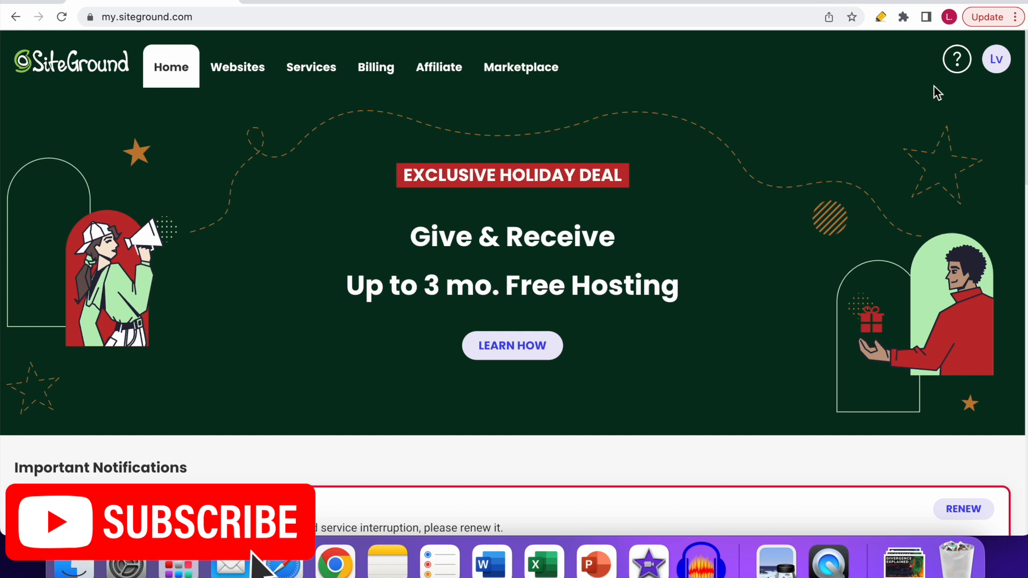
mouse_move(782, 262)
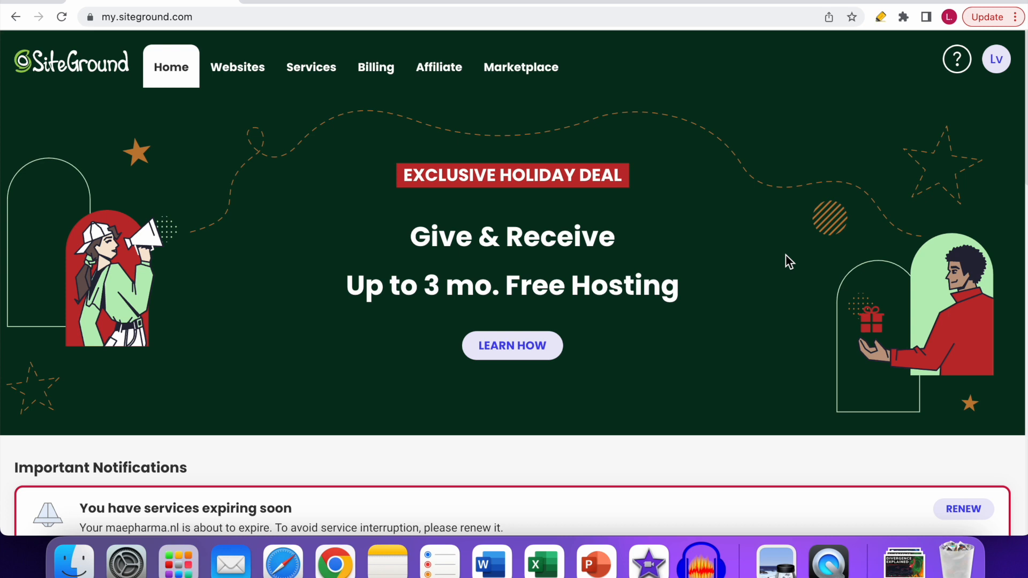
mouse_move(801, 258)
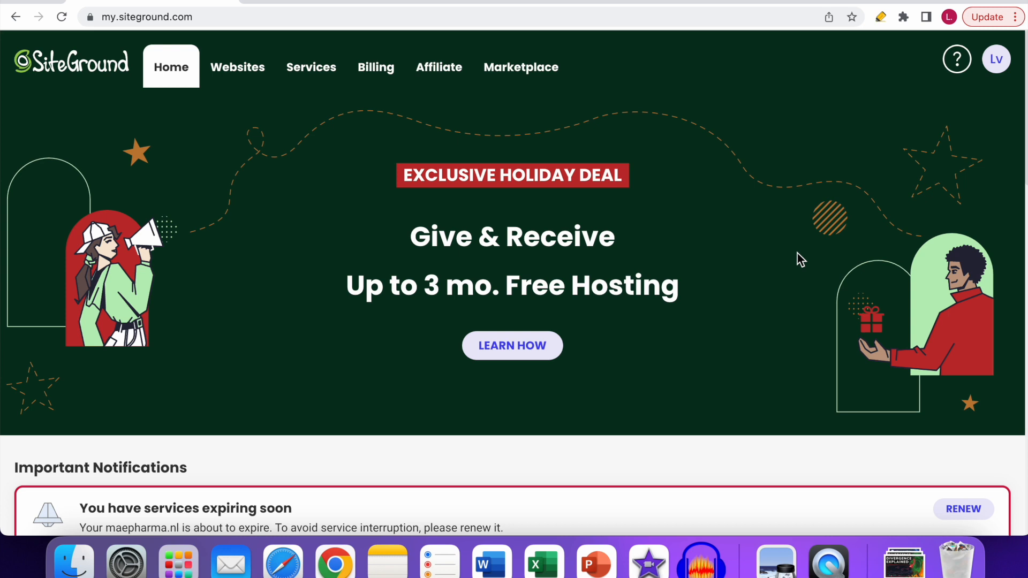
mouse_move(885, 183)
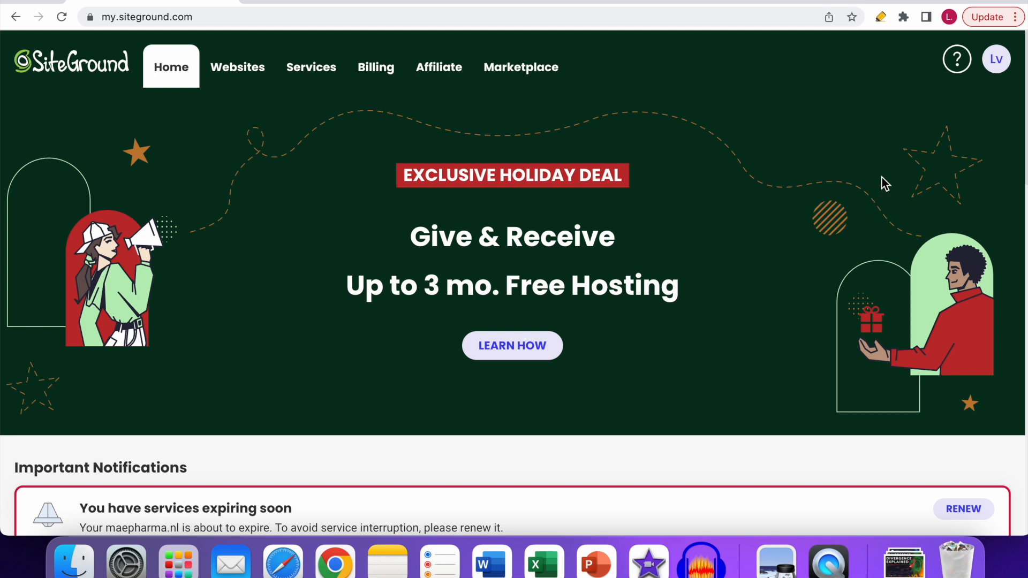
mouse_move(956, 58)
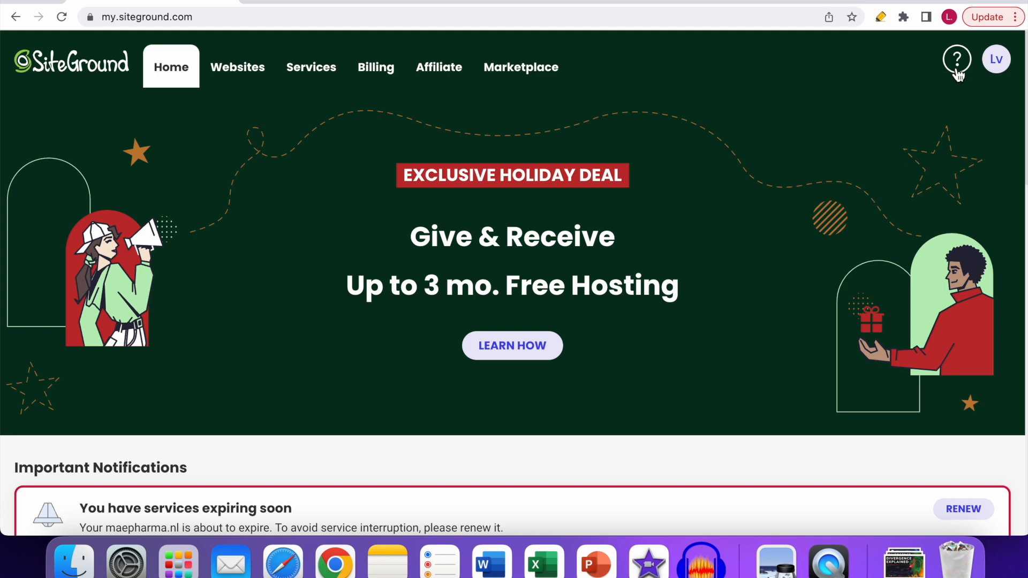
Open the Get Quick Help panel listing popular questions for the dashboard
click(956, 58)
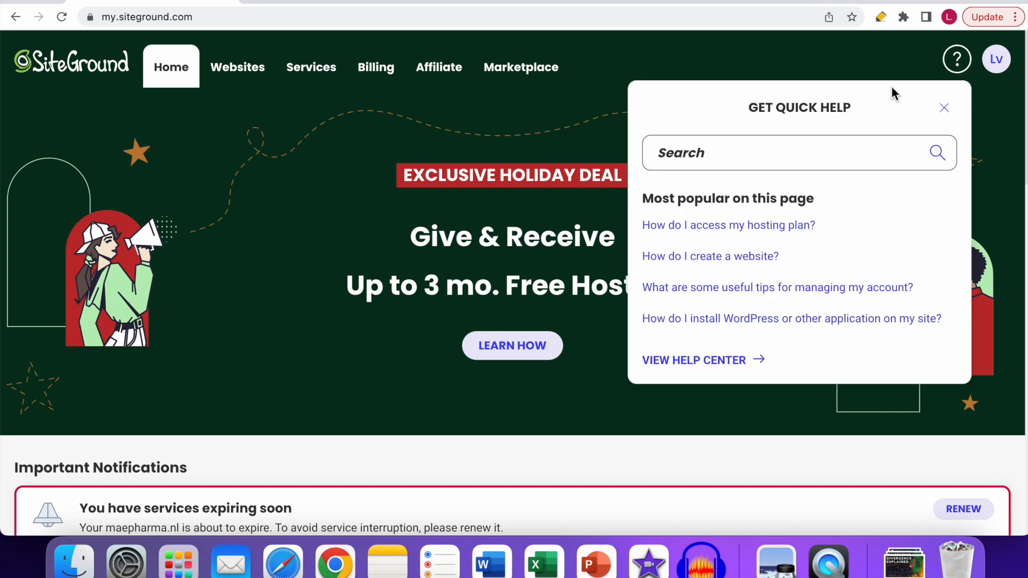
mouse_move(753, 186)
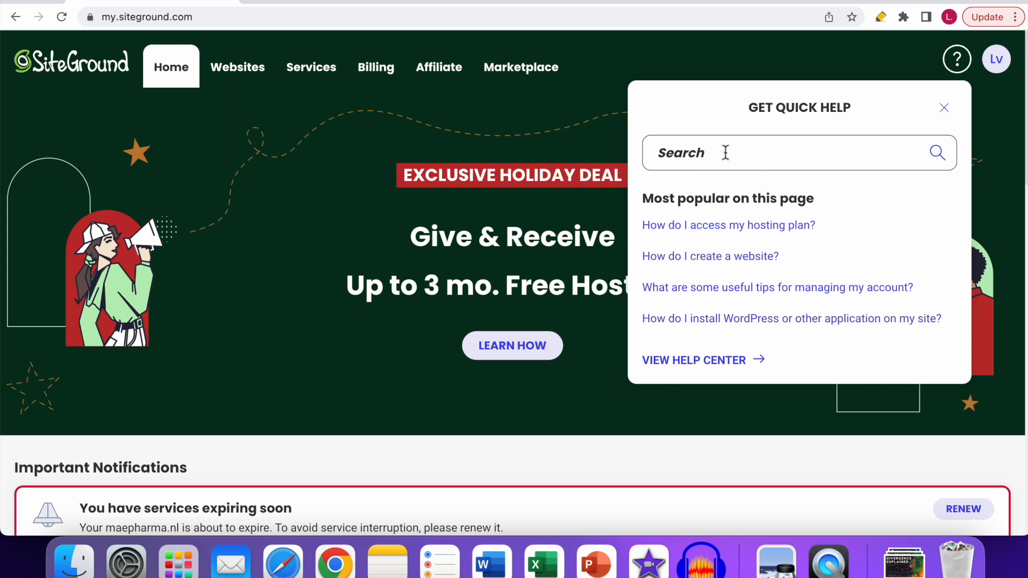
mouse_move(822, 255)
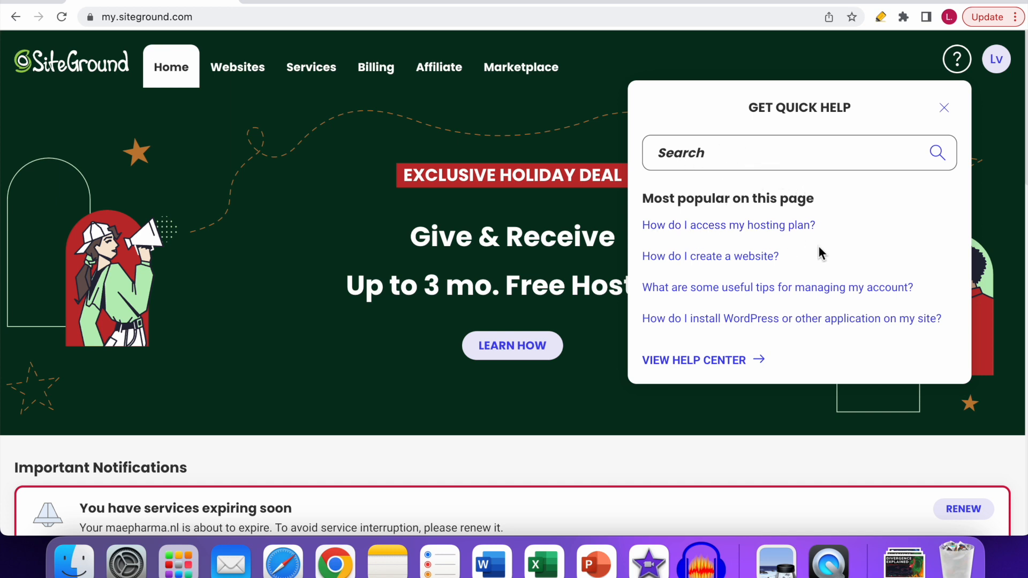
mouse_move(717, 380)
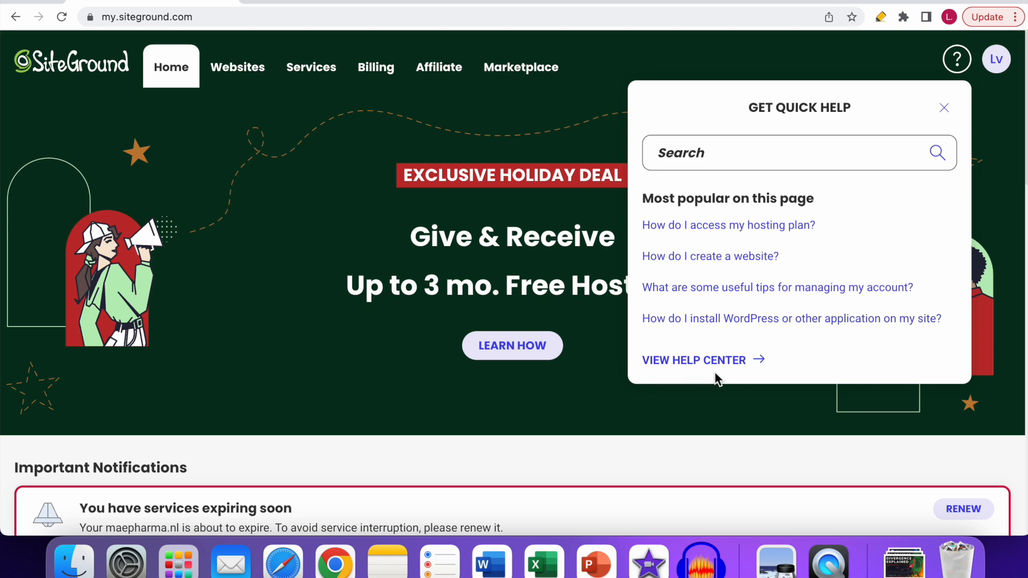
mouse_move(693, 359)
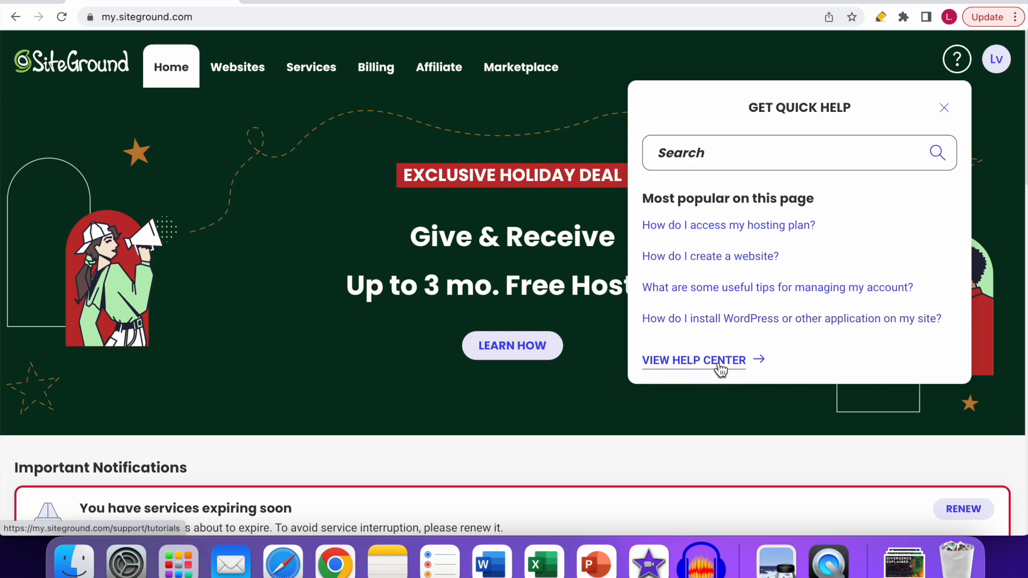
Go from the quick help panel to the full SiteGround Help Center
click(693, 360)
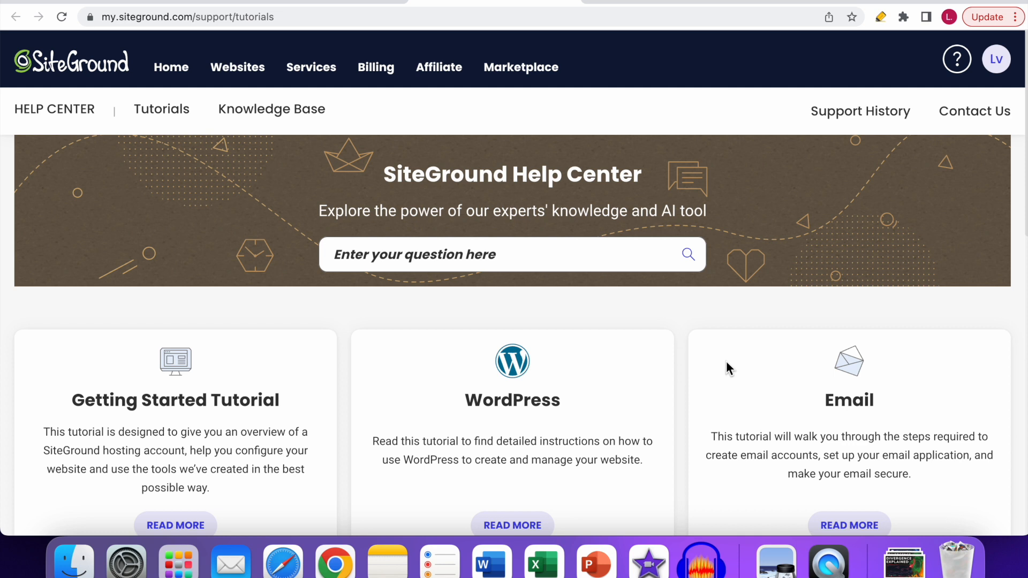
mouse_move(751, 387)
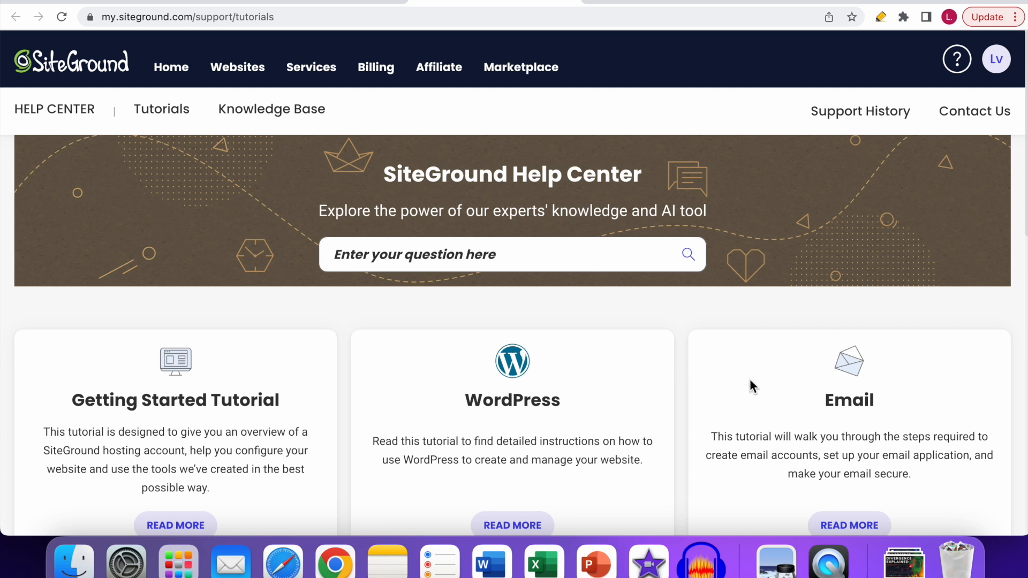
mouse_move(699, 352)
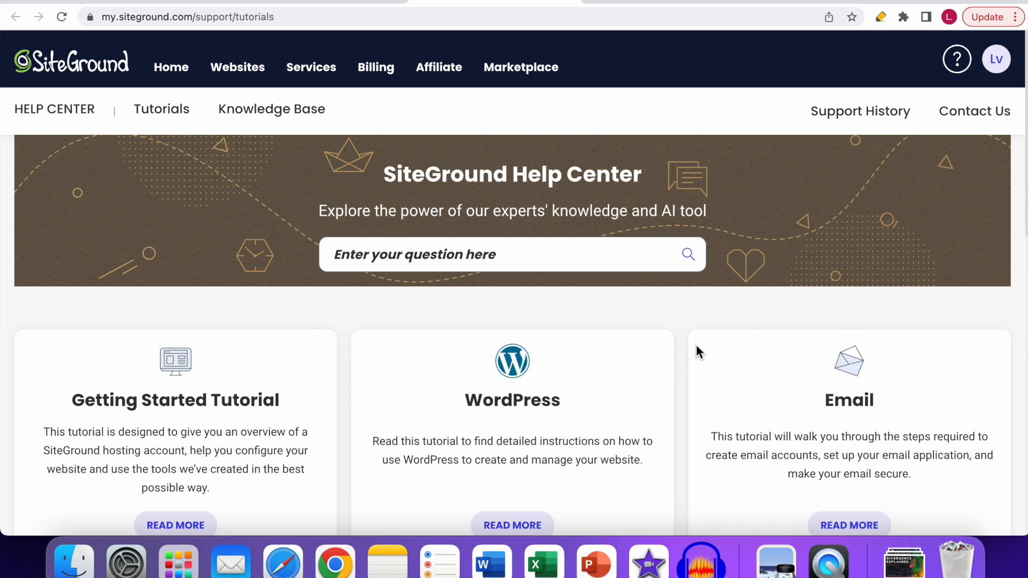
mouse_move(311, 306)
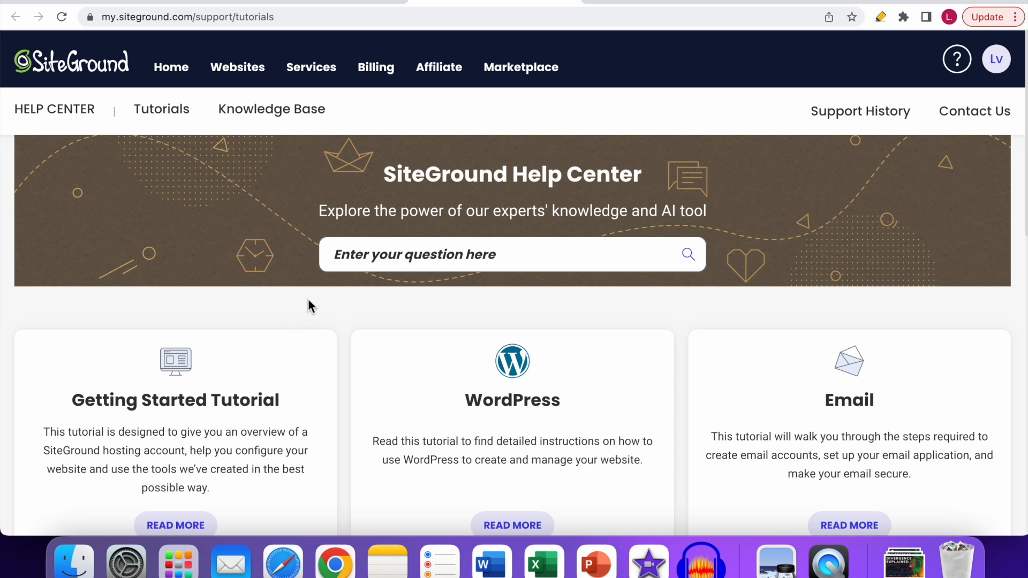
mouse_move(895, 310)
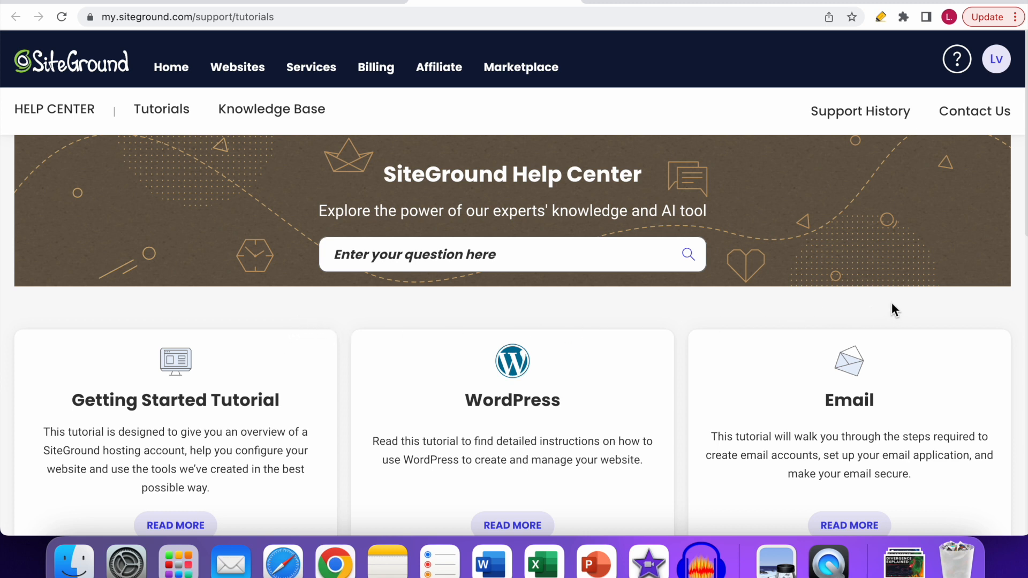
mouse_move(963, 131)
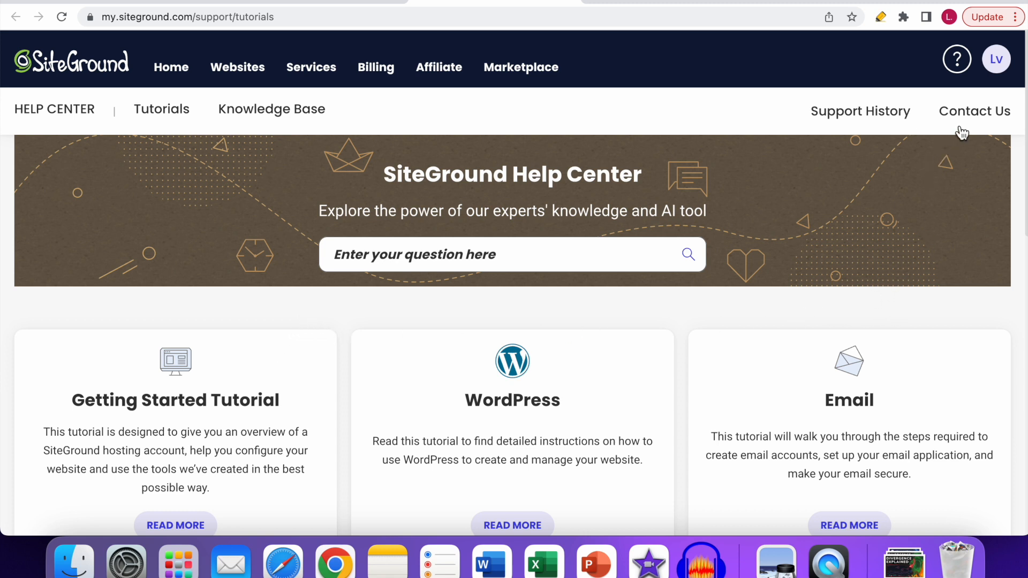
mouse_move(979, 127)
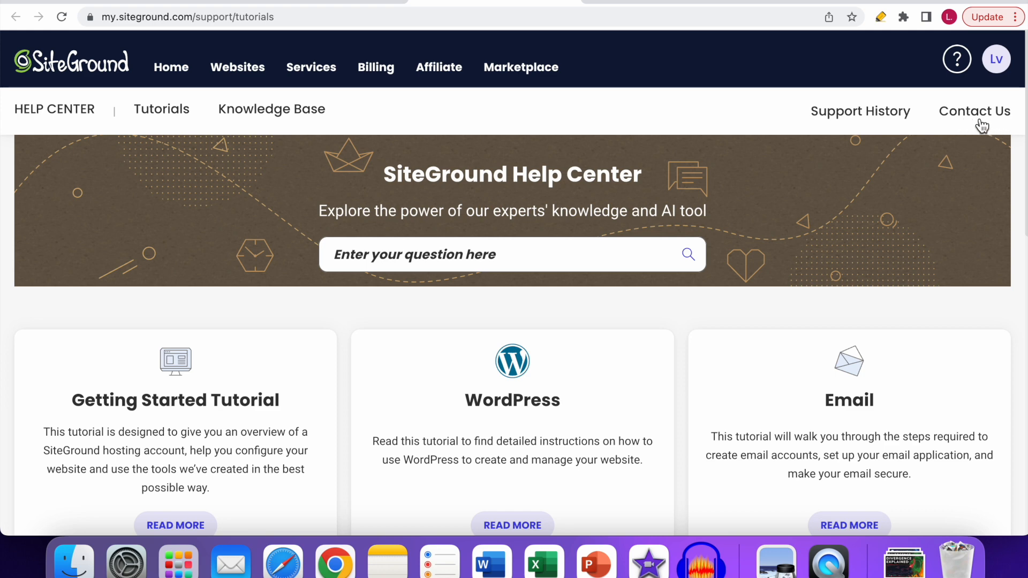
Open the Contact Us page and review its Select a Category list of support topics
click(974, 110)
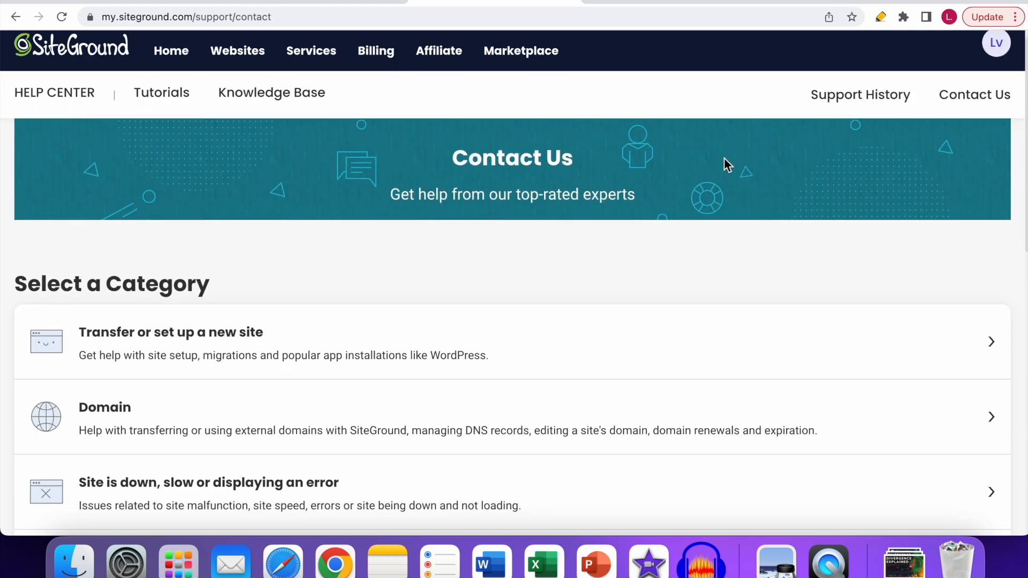
scroll(down, 3)
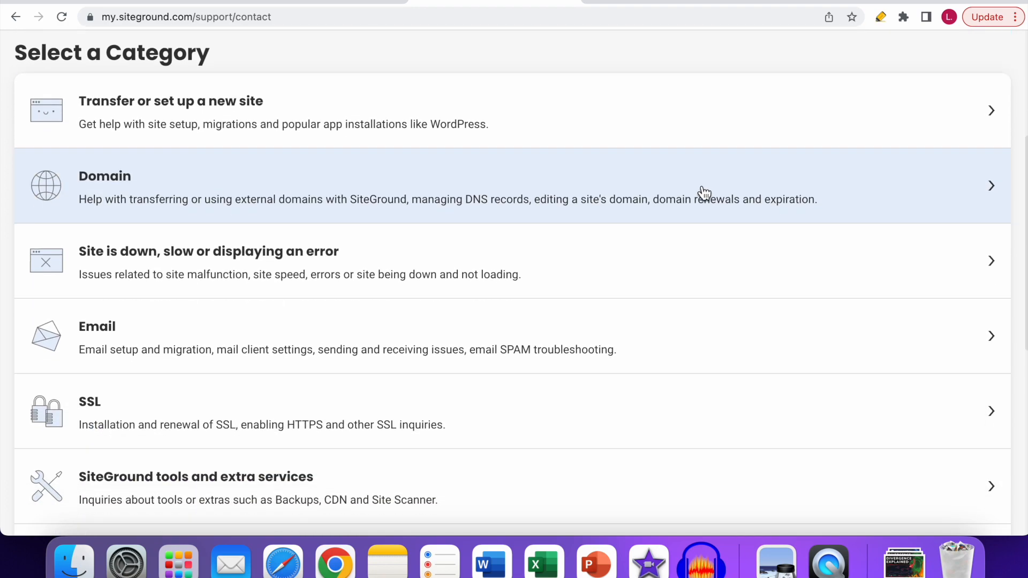
scroll(down, 3)
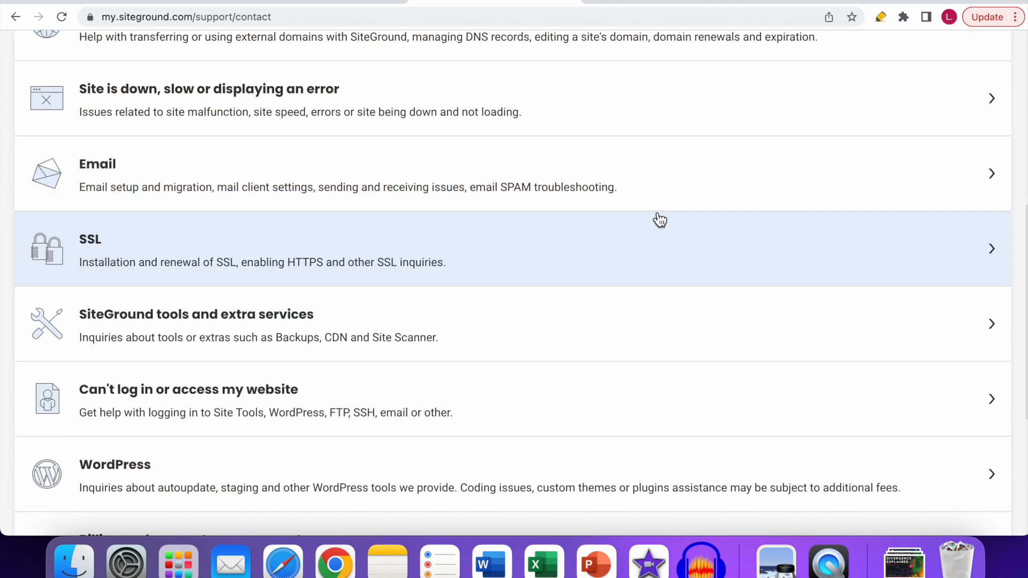
scroll(down, 3)
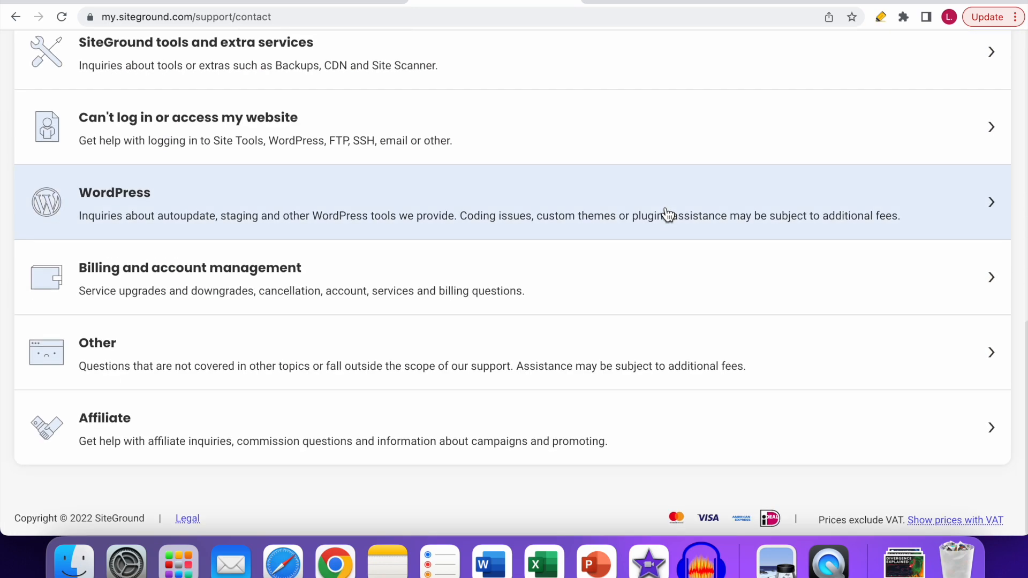
scroll(up, 3)
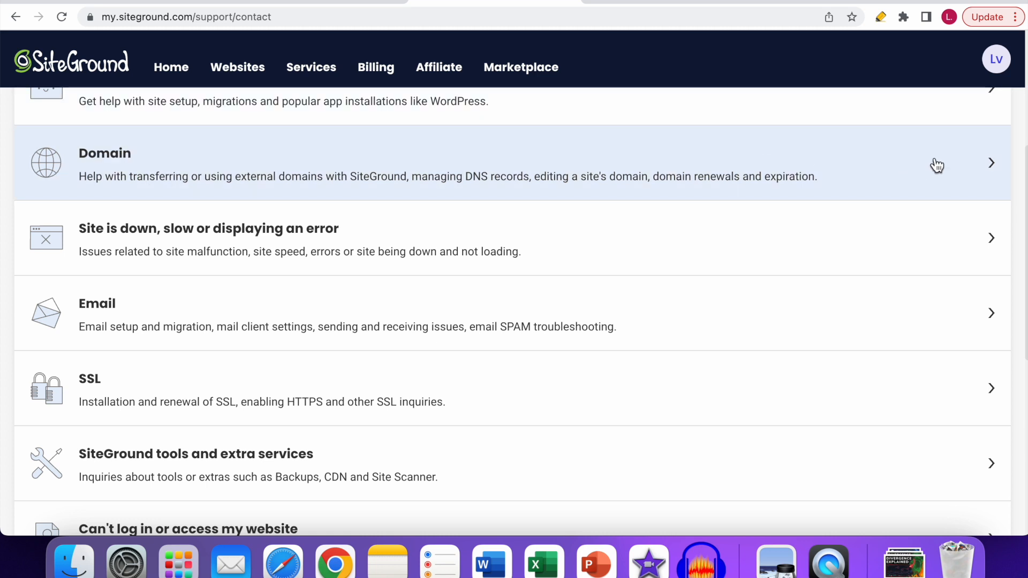
Open the Domain category's General domain assistance support request form
click(447, 163)
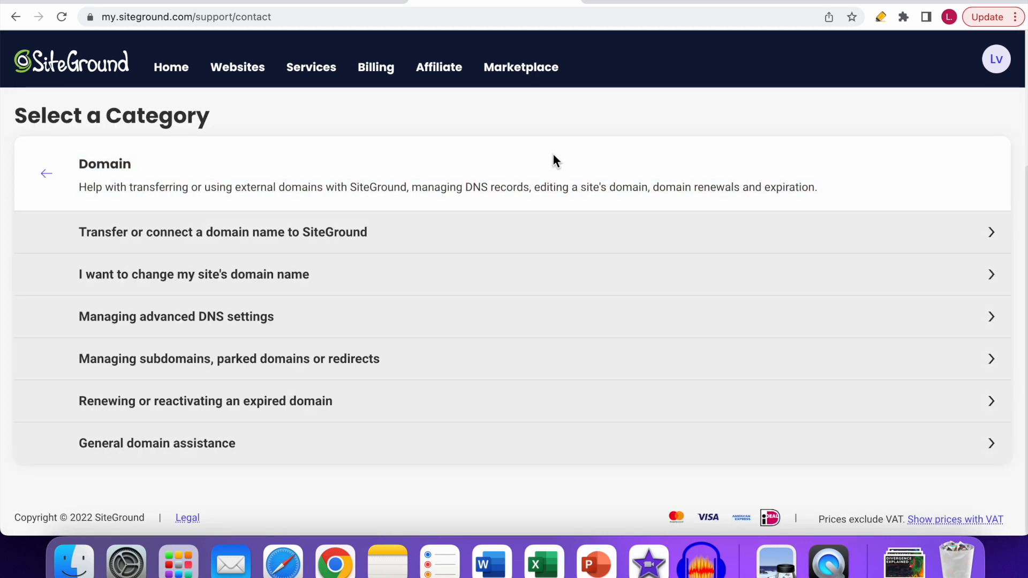
mouse_move(420, 166)
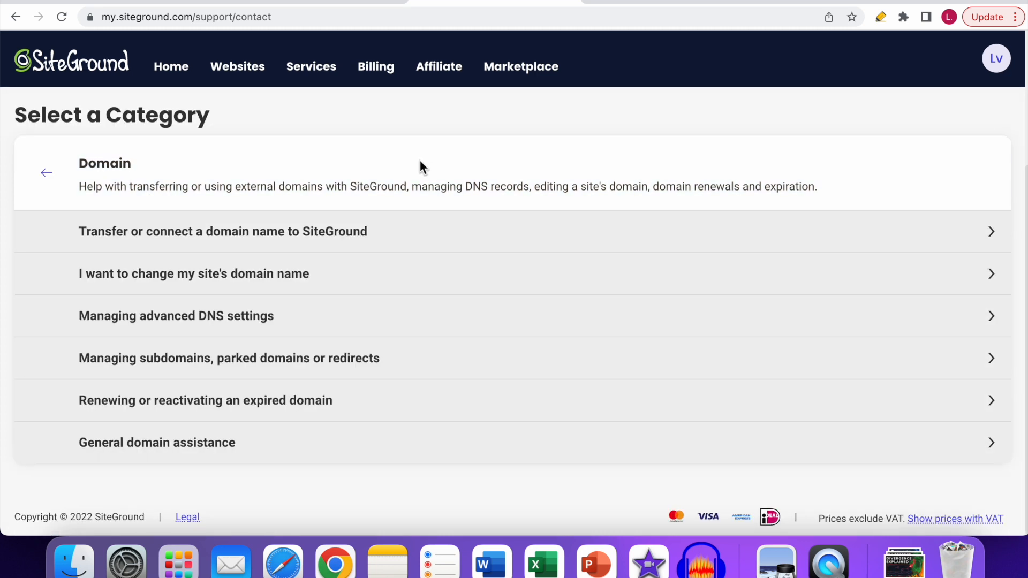
mouse_move(274, 274)
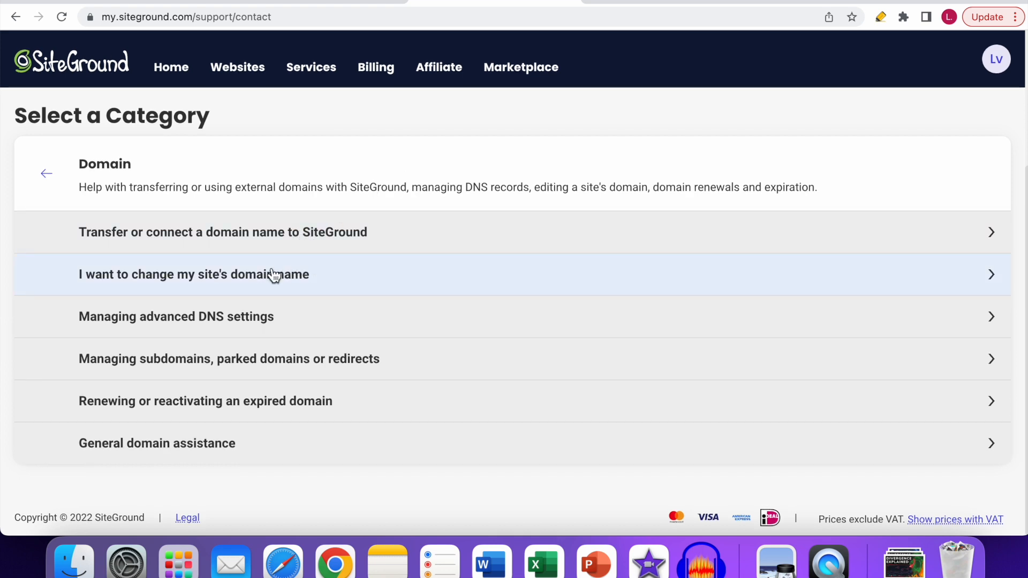
mouse_move(261, 341)
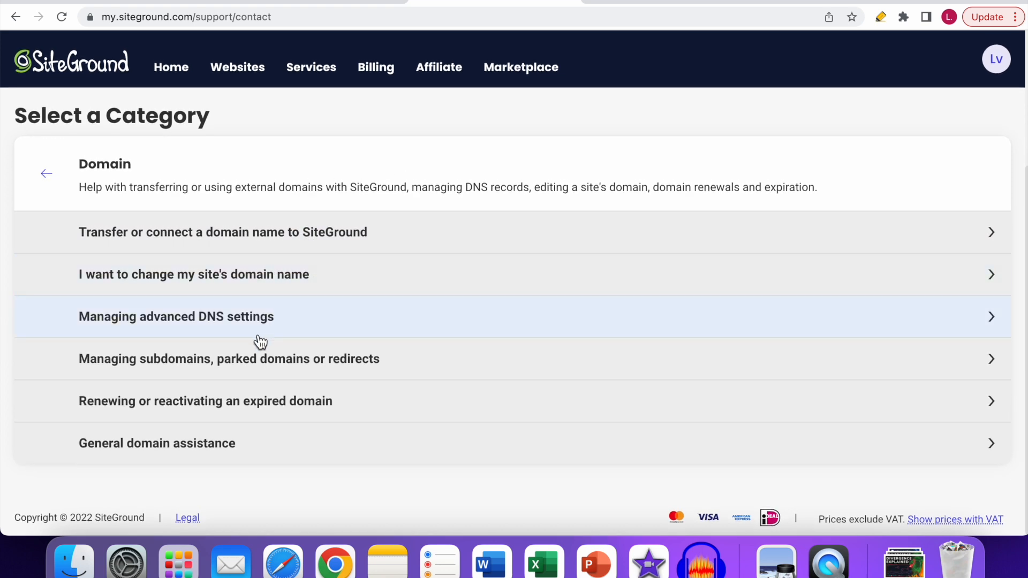
mouse_move(97, 460)
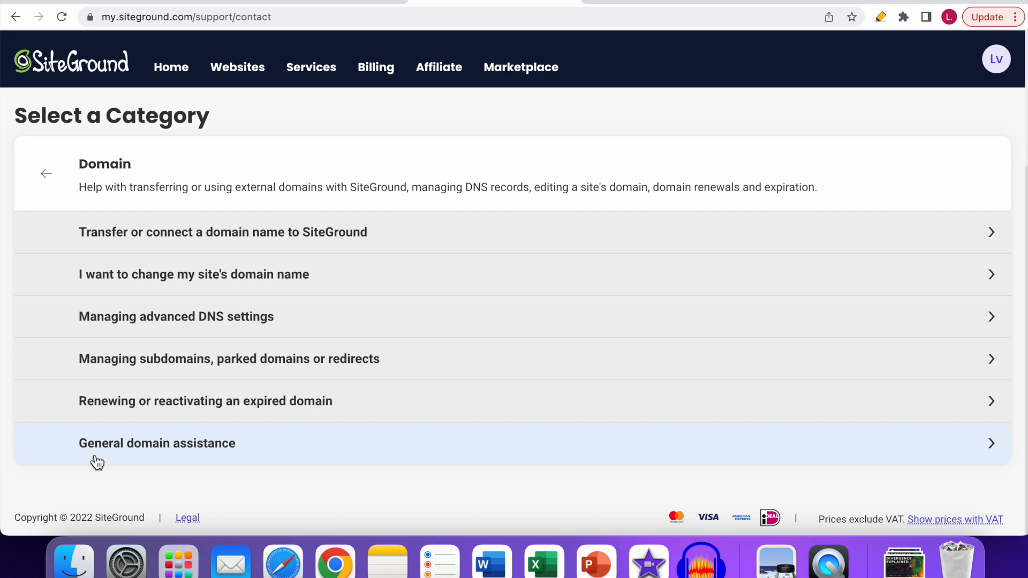
mouse_move(205, 454)
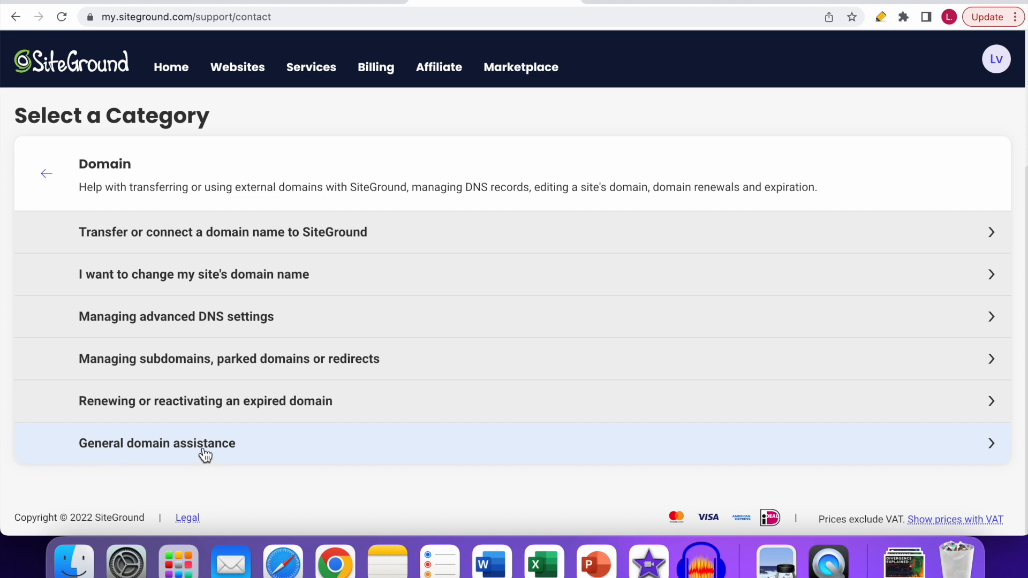
click(156, 443)
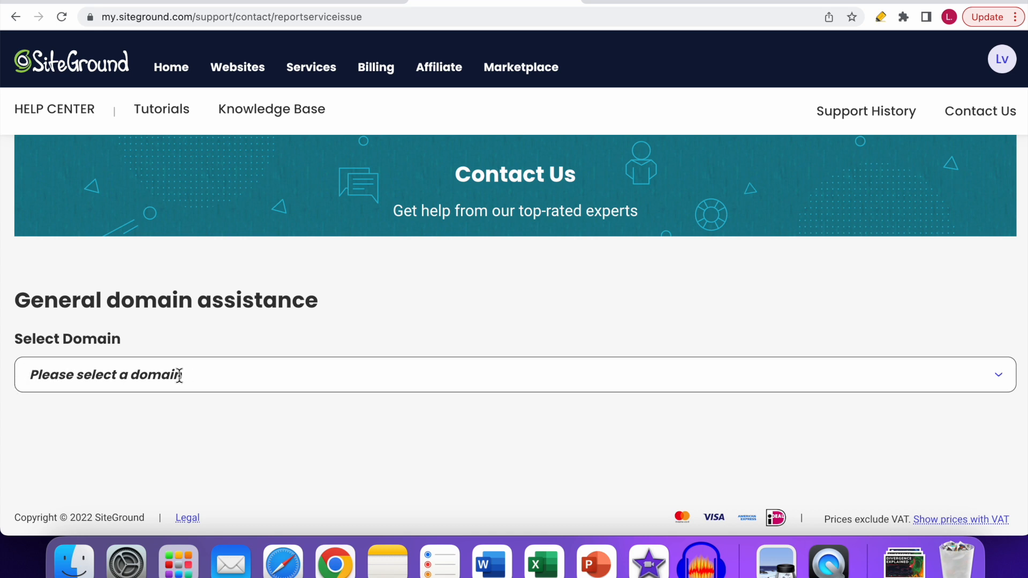
mouse_move(127, 417)
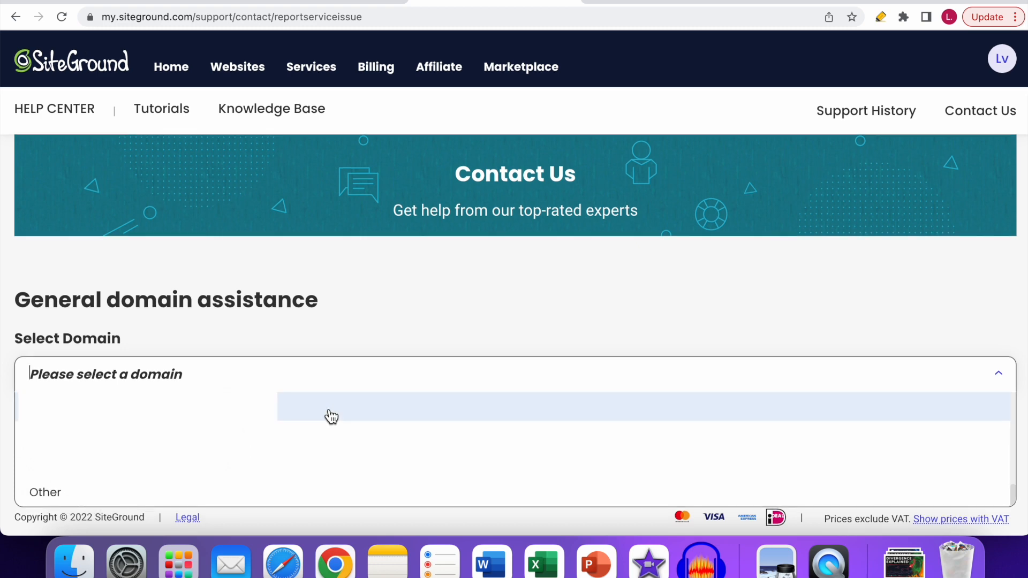
mouse_move(45, 493)
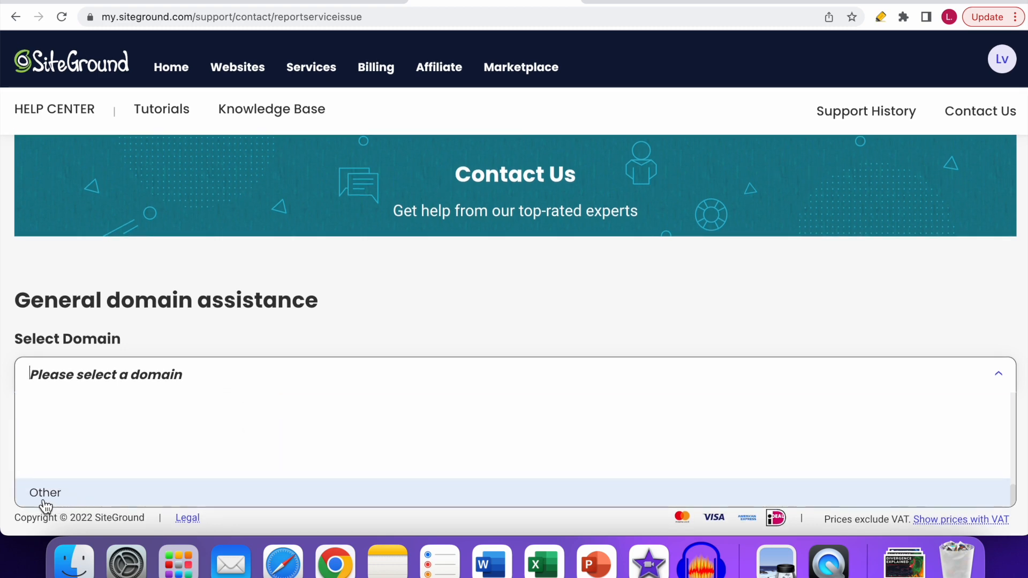
Set the request's domain to Other, revealing the Contact an Expert chat and call options
click(45, 492)
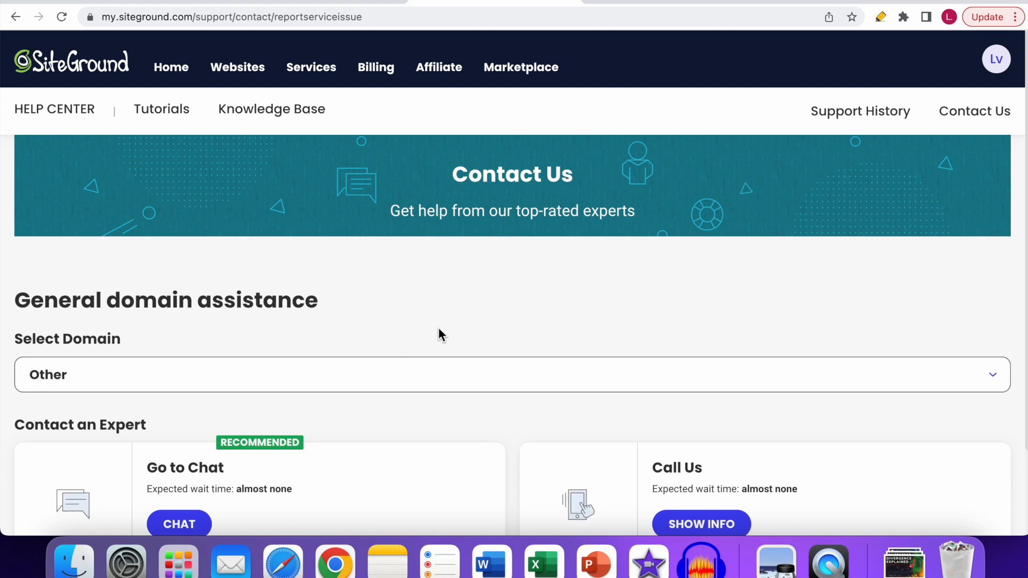
scroll(down, 3)
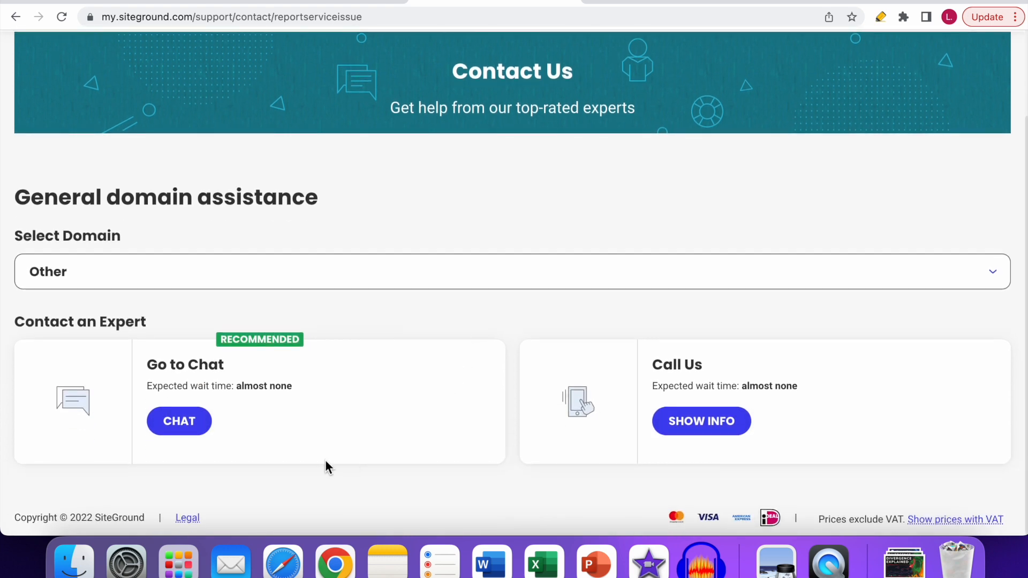
mouse_move(170, 366)
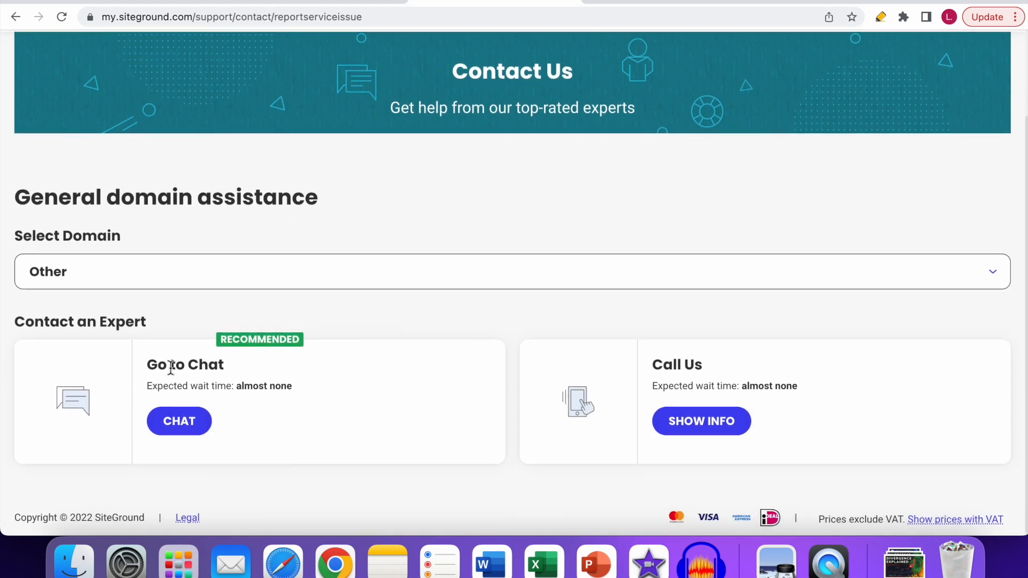
mouse_move(459, 390)
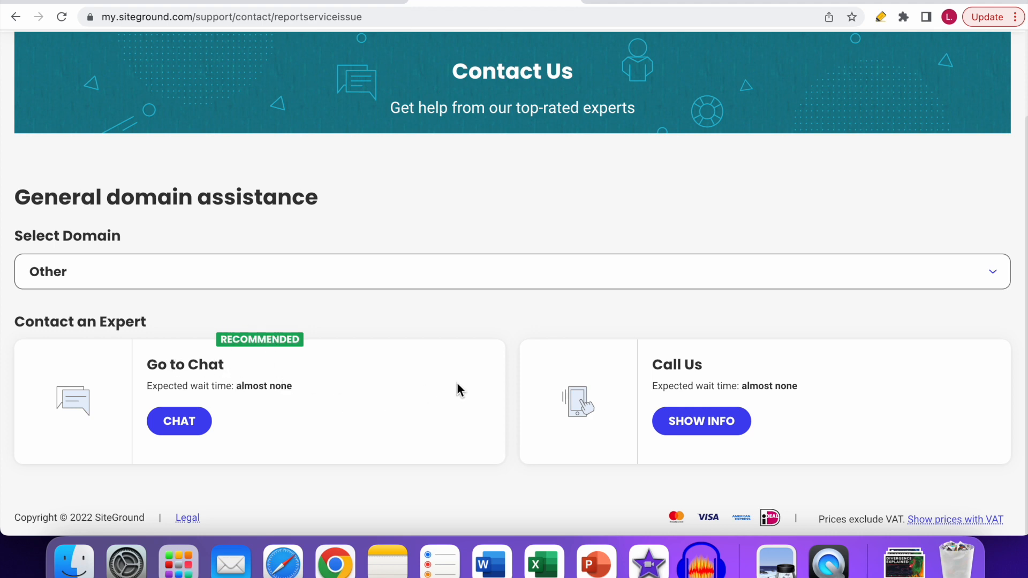
mouse_move(764, 413)
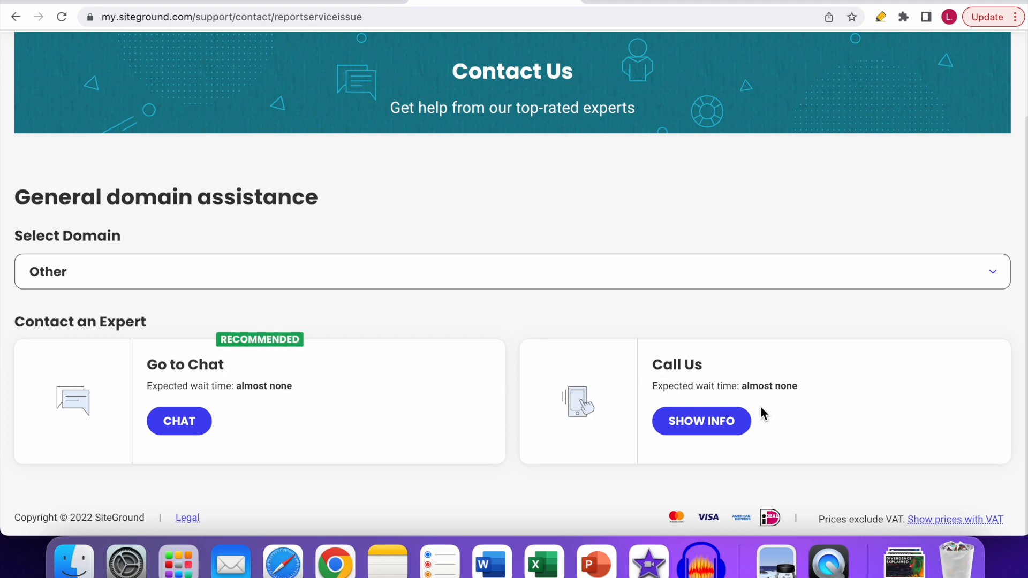
mouse_move(700, 420)
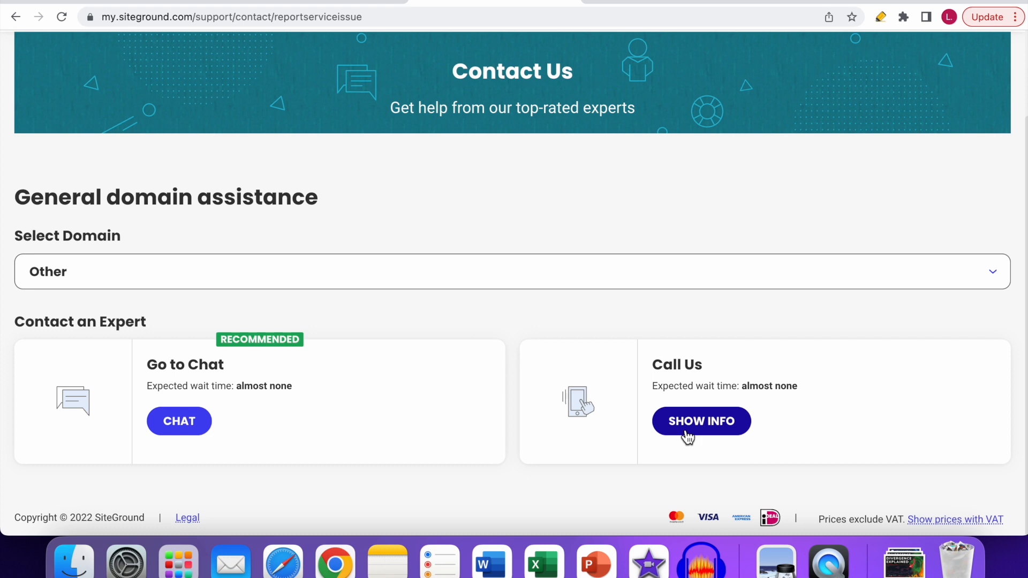
mouse_move(218, 462)
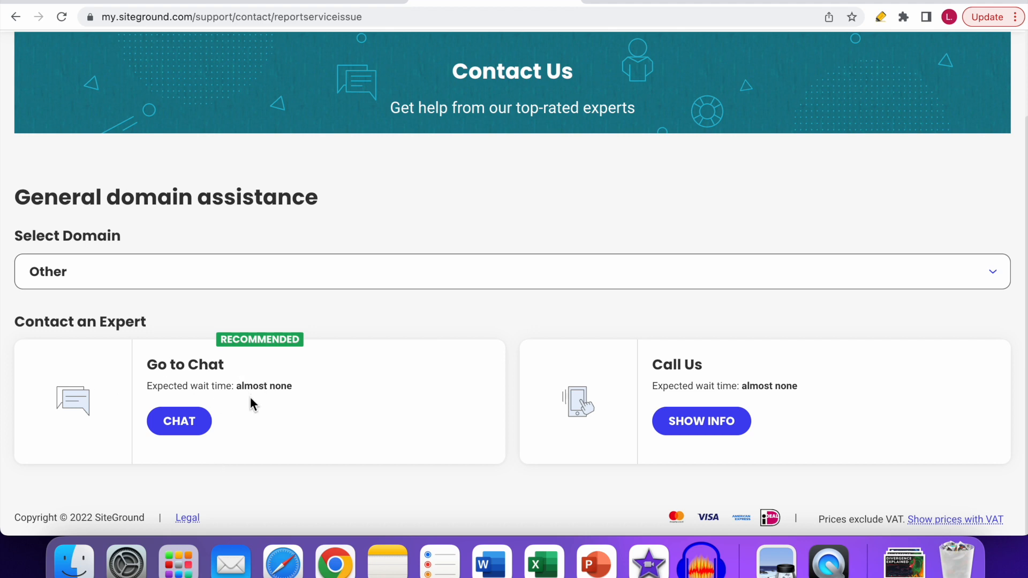
mouse_move(178, 432)
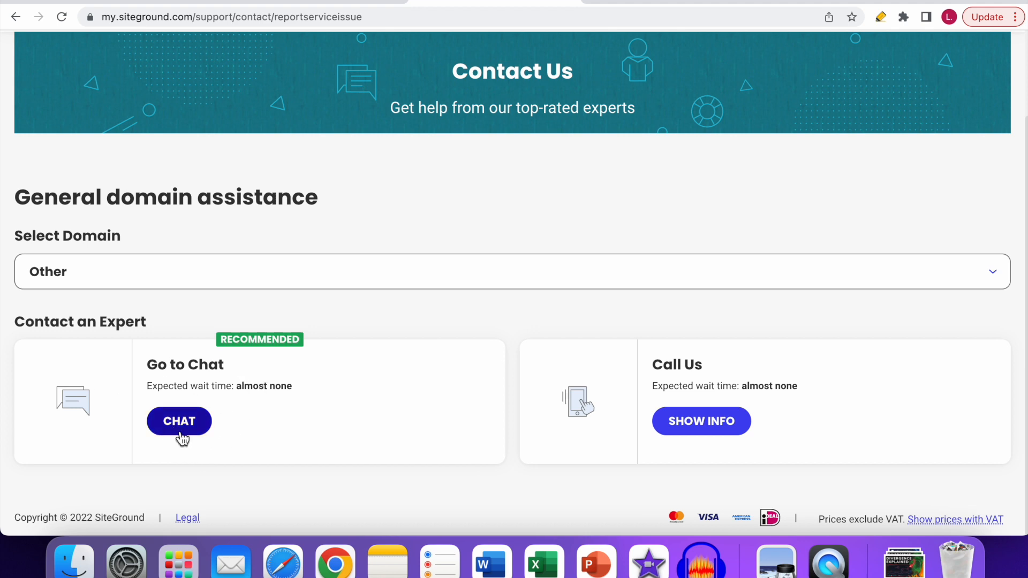
Start a SiteGround Chat with a support expert from the Contact an Expert section
click(179, 421)
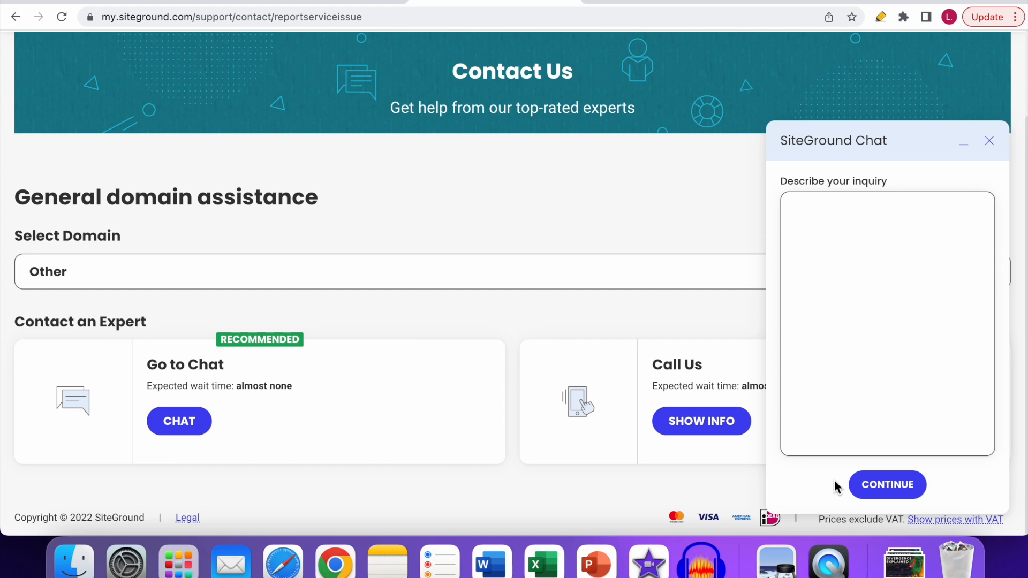
mouse_move(772, 457)
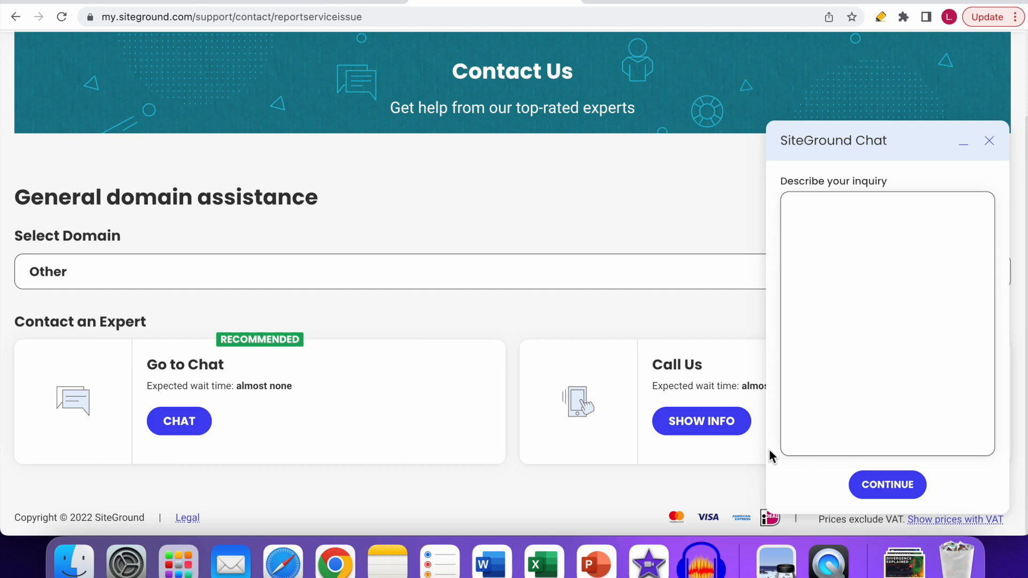
mouse_move(476, 215)
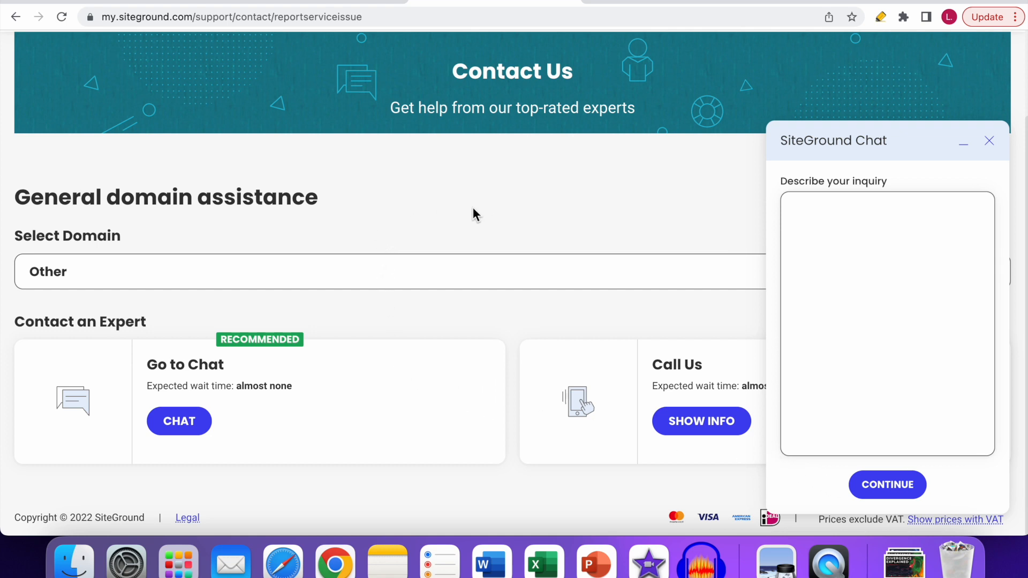
mouse_move(480, 238)
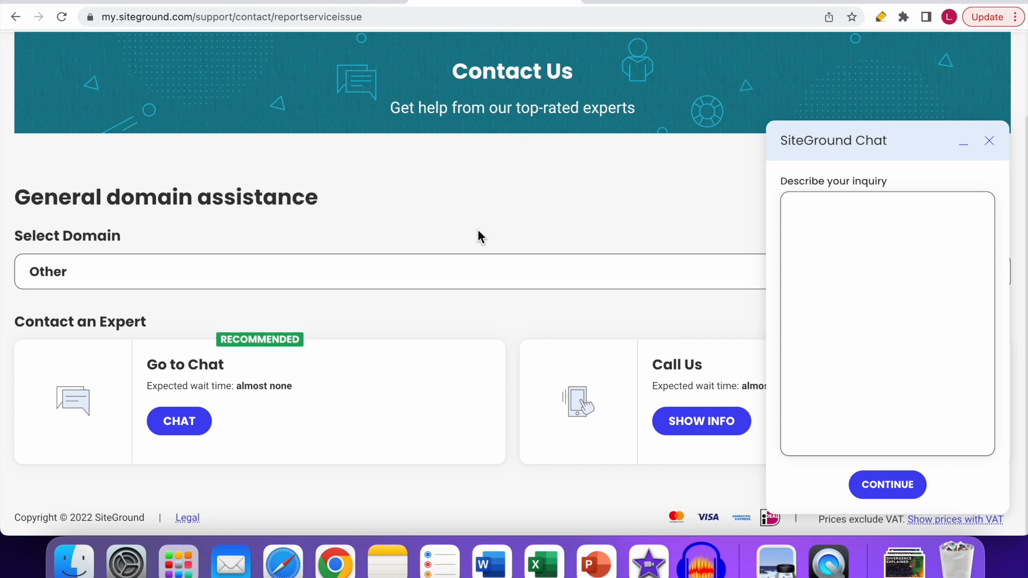
mouse_move(725, 225)
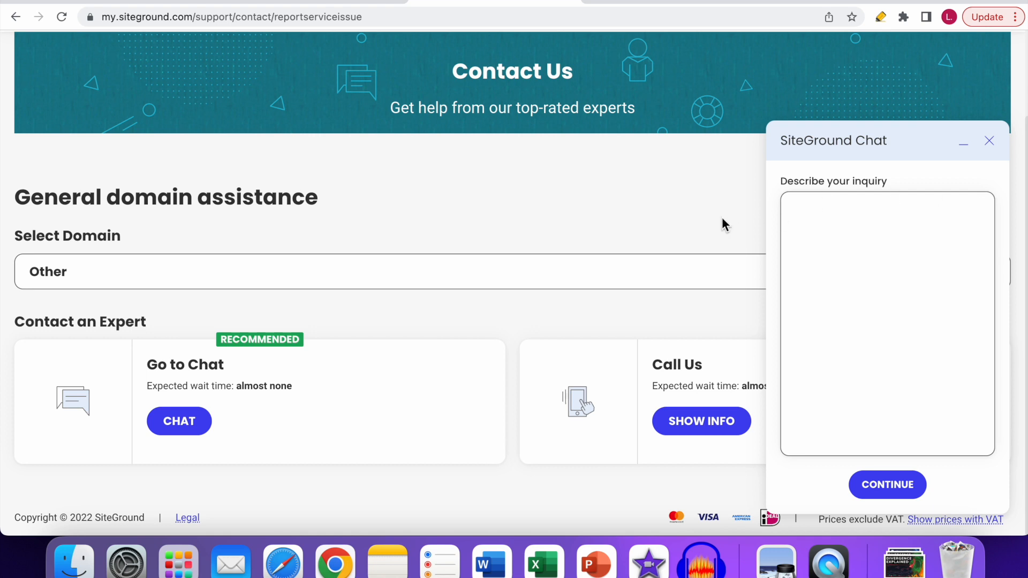
click(887, 322)
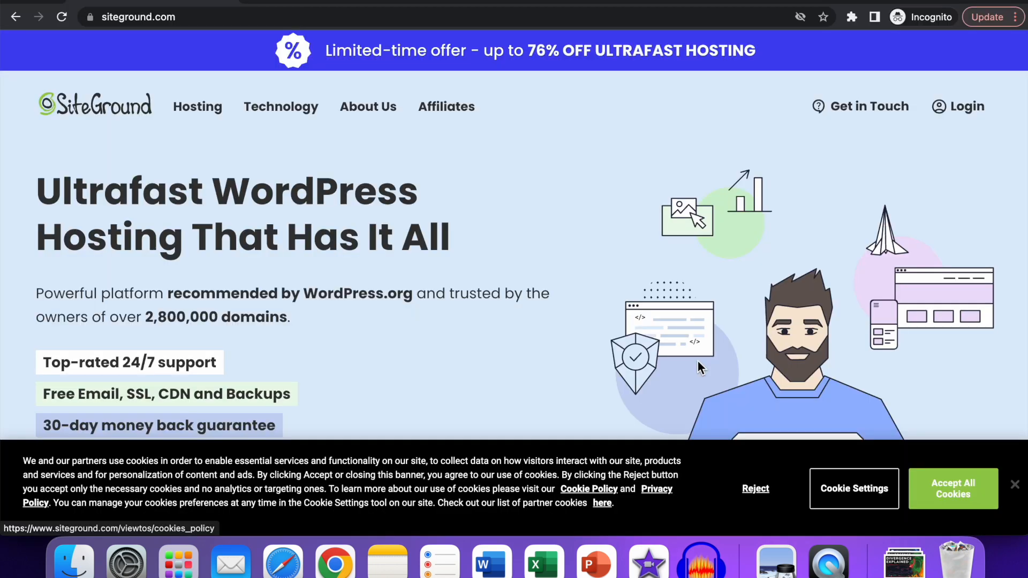
mouse_move(705, 371)
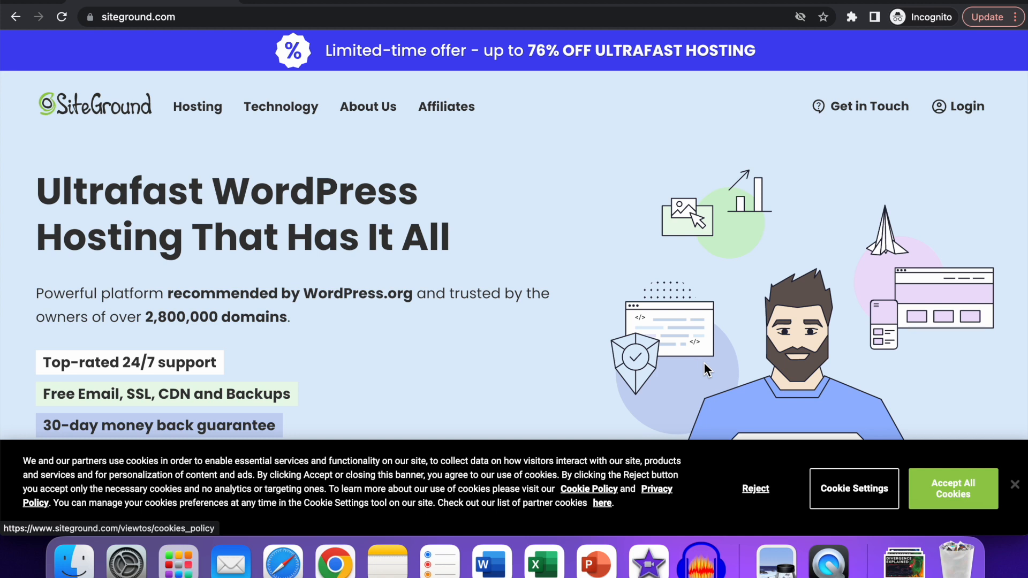
mouse_move(712, 370)
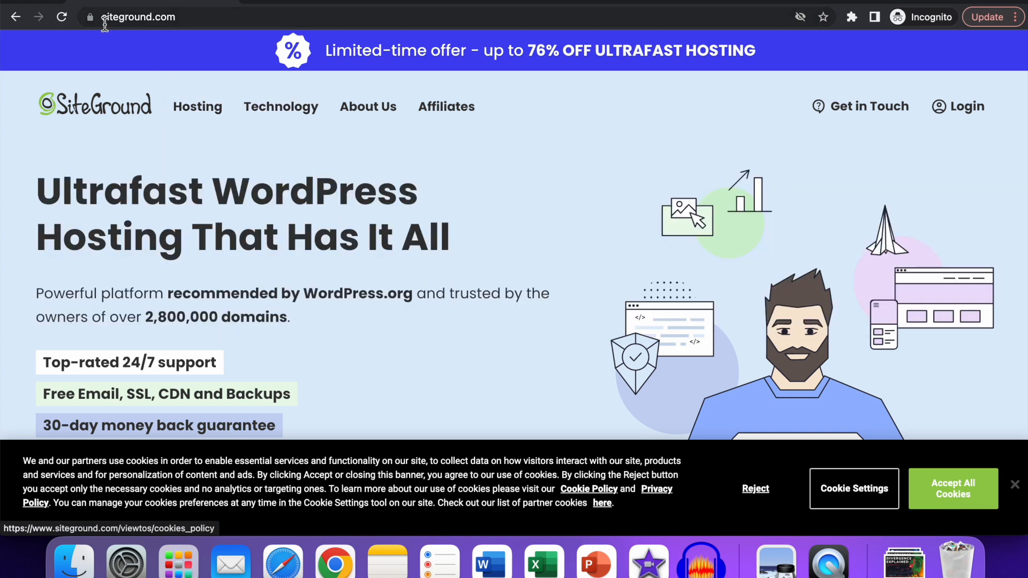
mouse_move(953, 489)
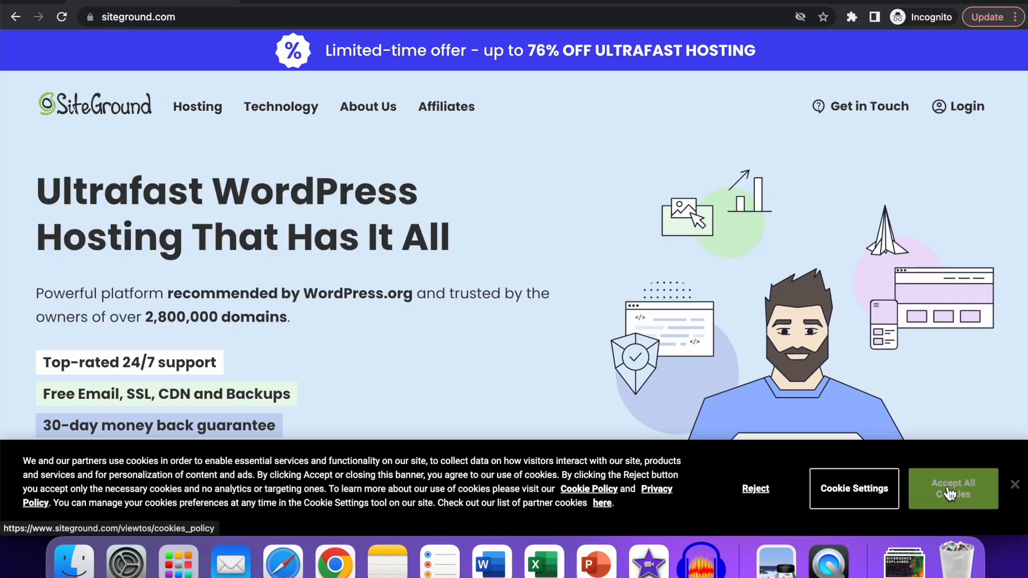
Accept all cookies on the public siteground.com homepage, dismissing the consent notice
click(953, 488)
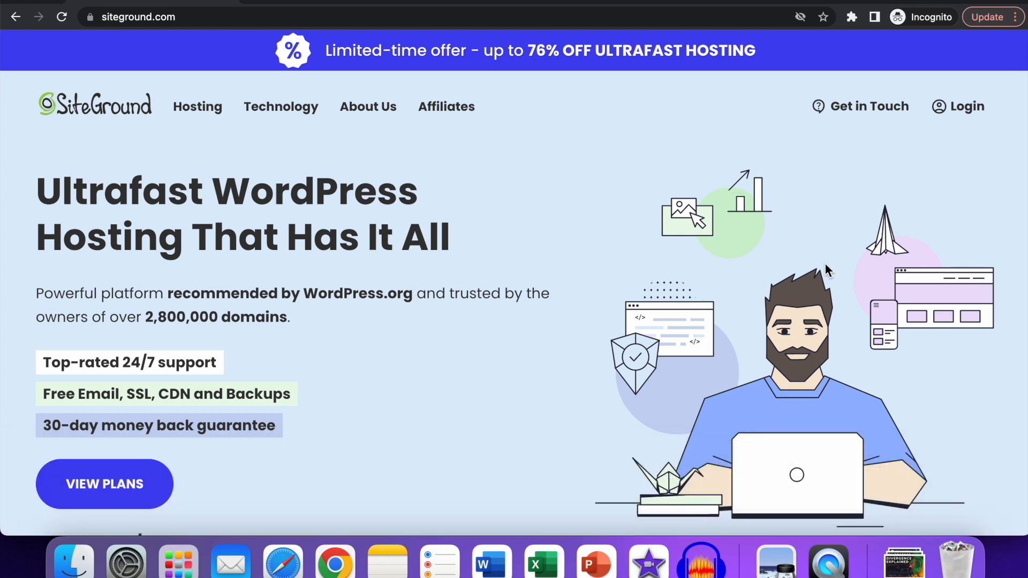
Show the Get in Touch contact options and start the public sales chat
click(868, 106)
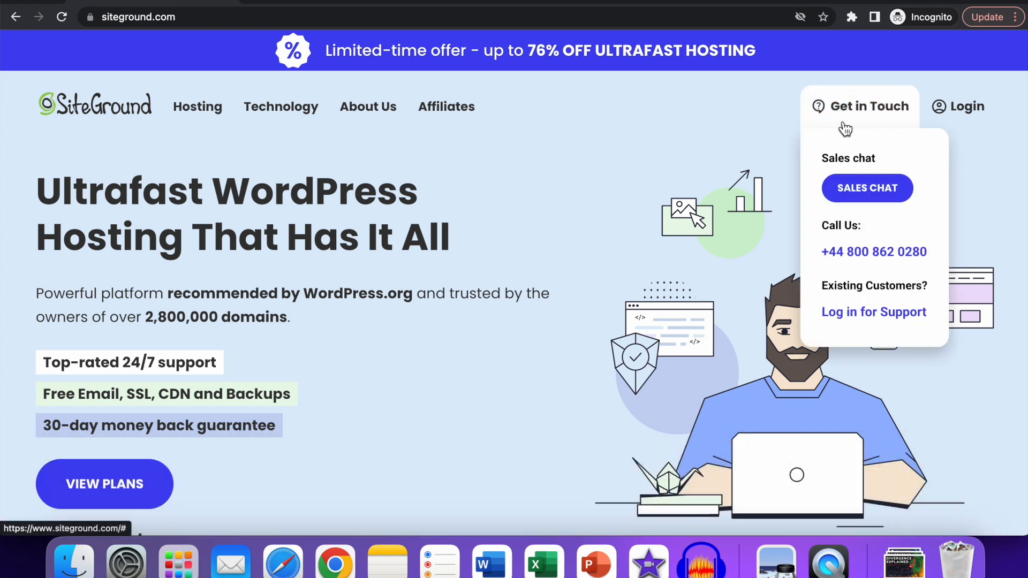
mouse_move(813, 168)
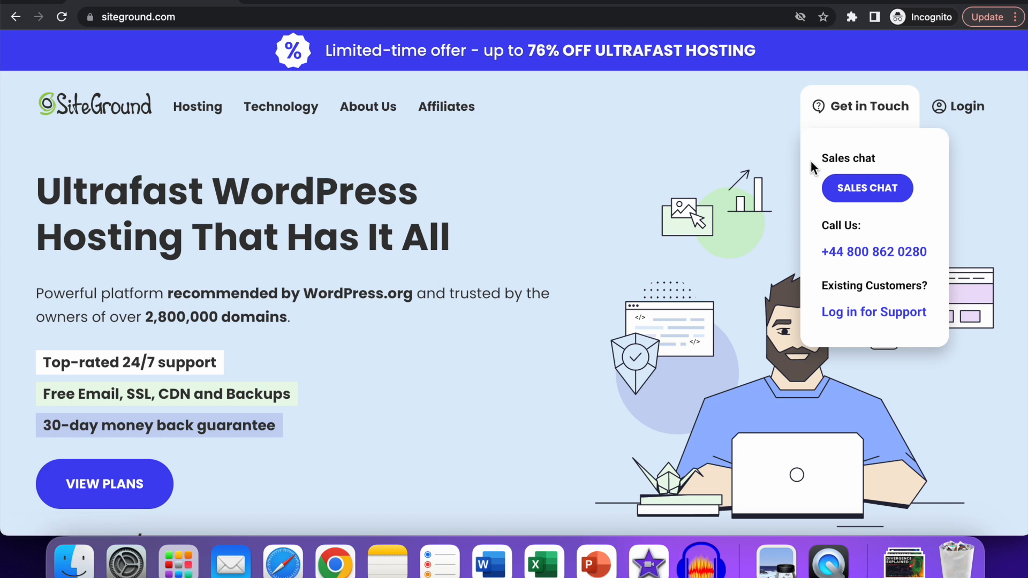
mouse_move(834, 191)
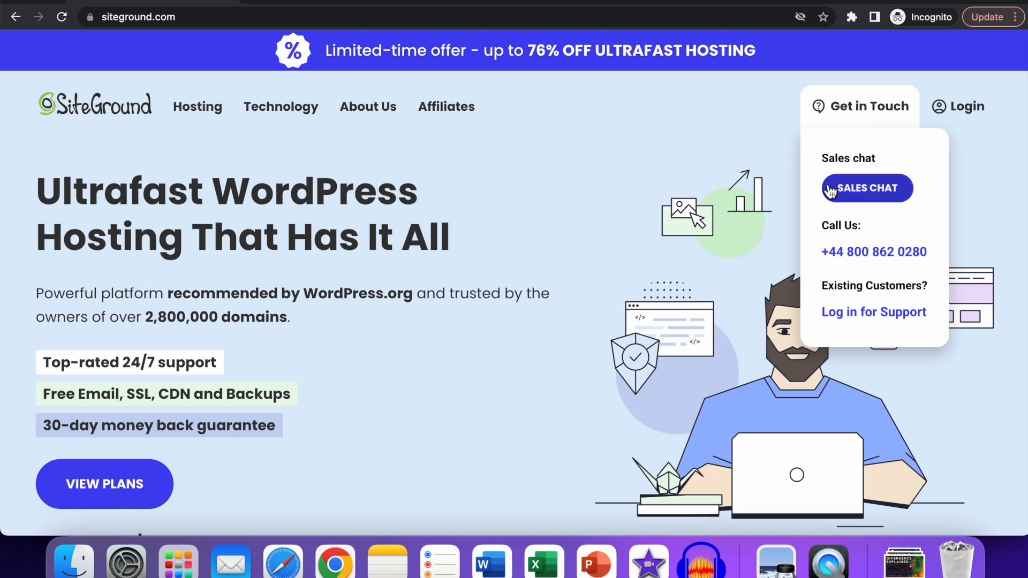
mouse_move(906, 193)
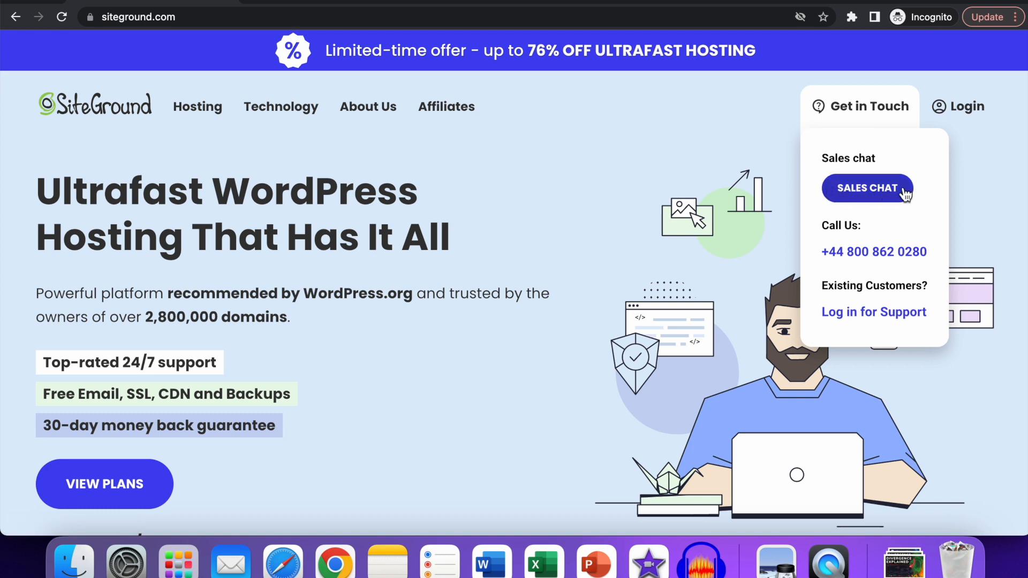
click(866, 189)
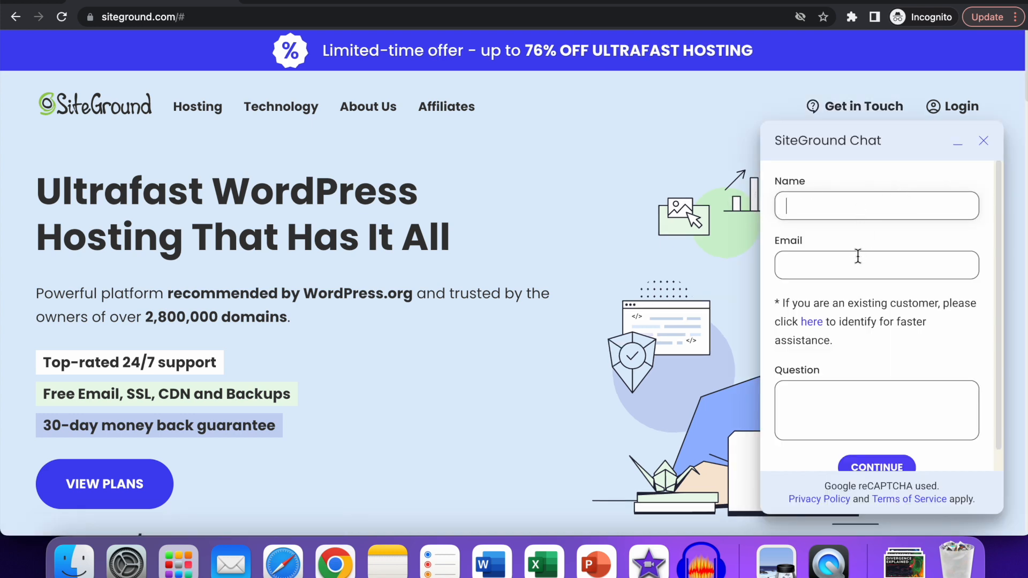
Review the sales chat form's name, email and question fields, then close it
scroll(down, 3)
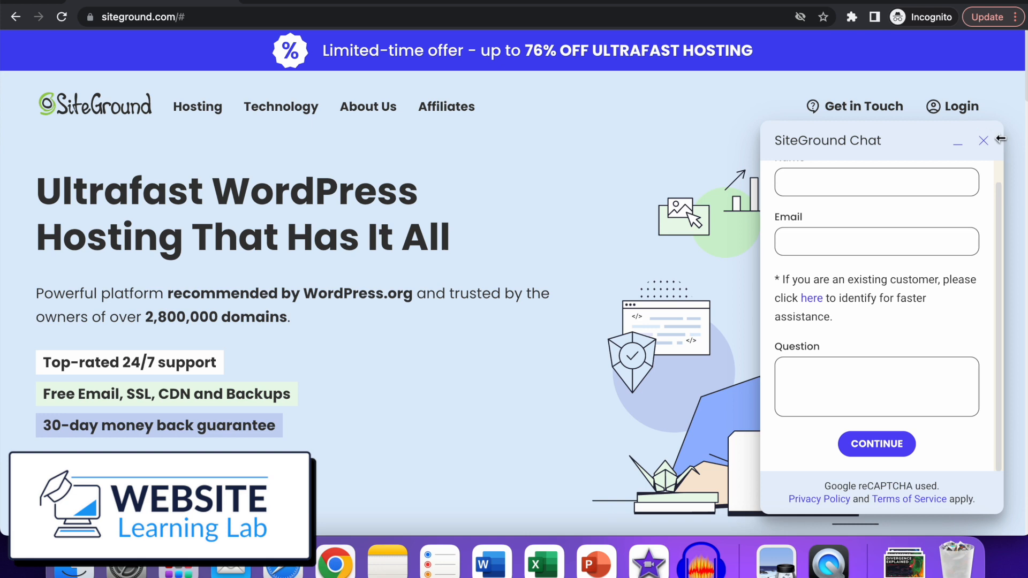
click(983, 140)
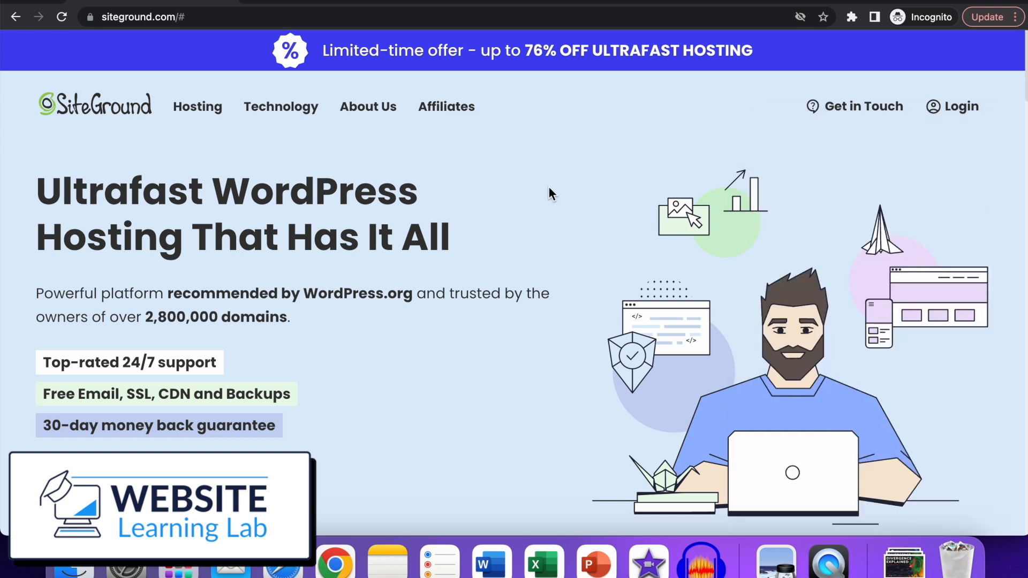